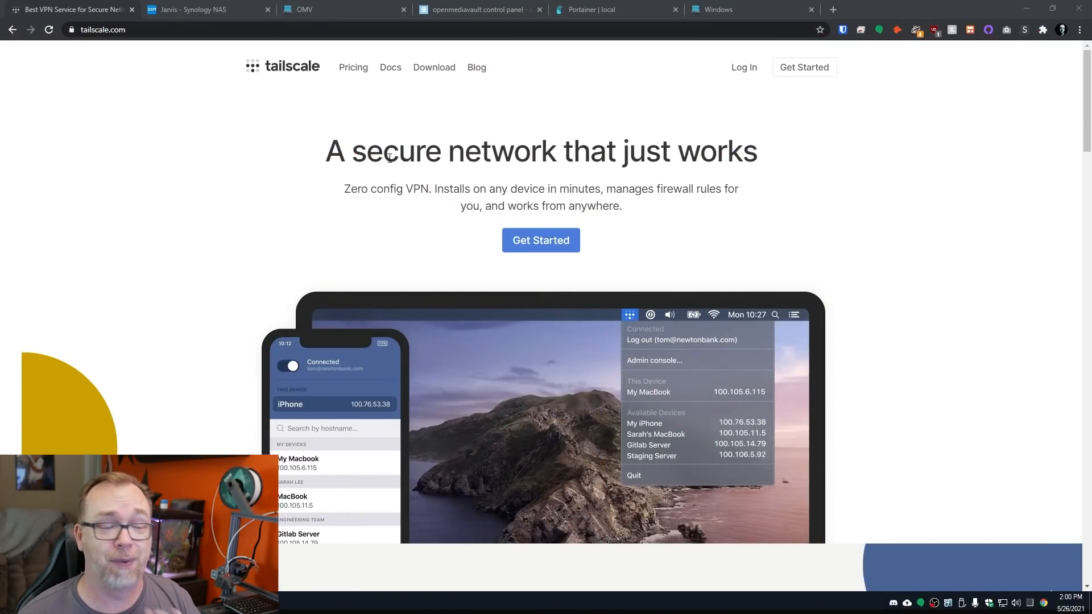
mouse_move(437, 240)
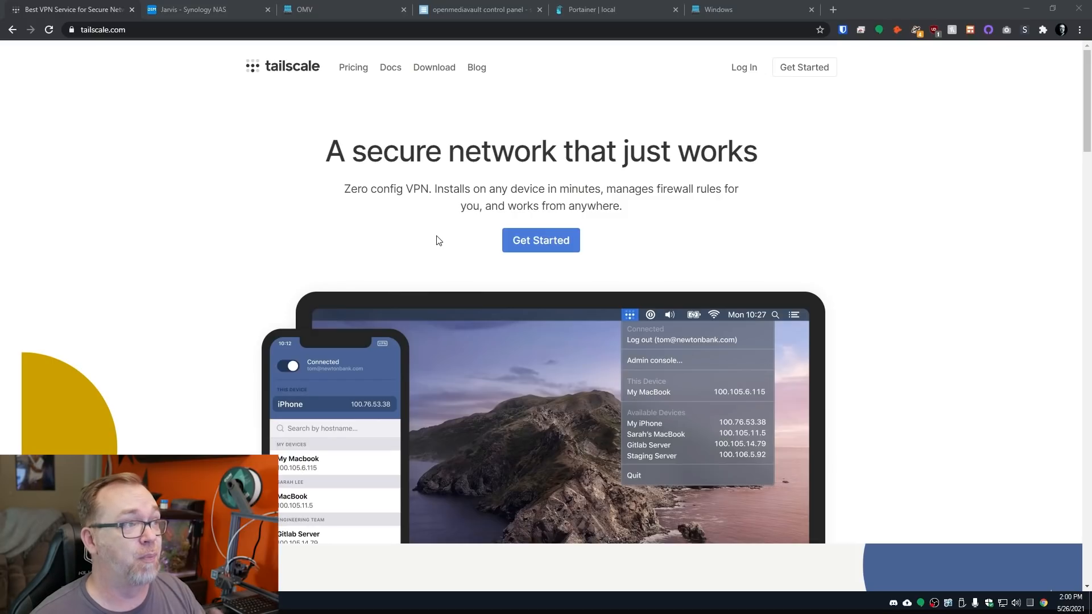